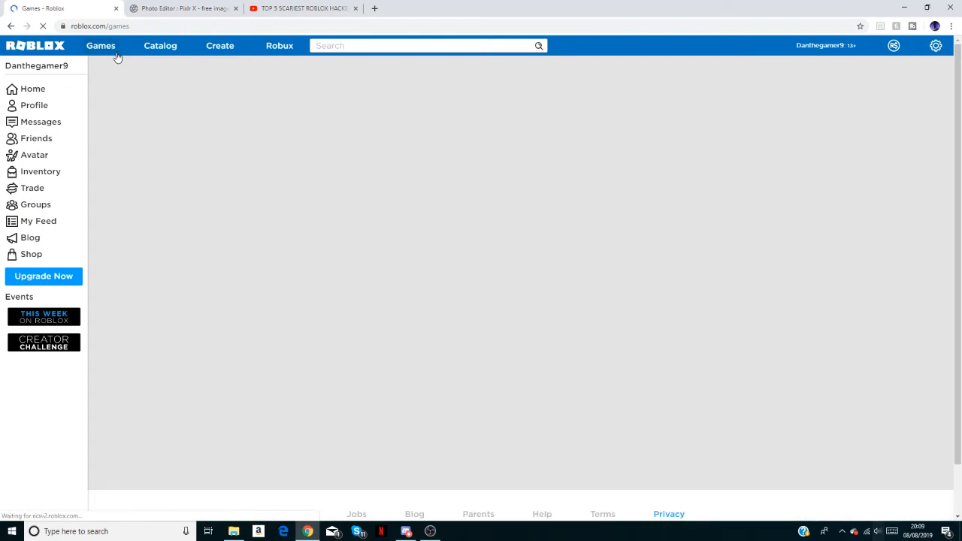
Step: Open the Games page and scroll through the popular game listings
{"action": "left_click", "coordinate": [111, 45]}
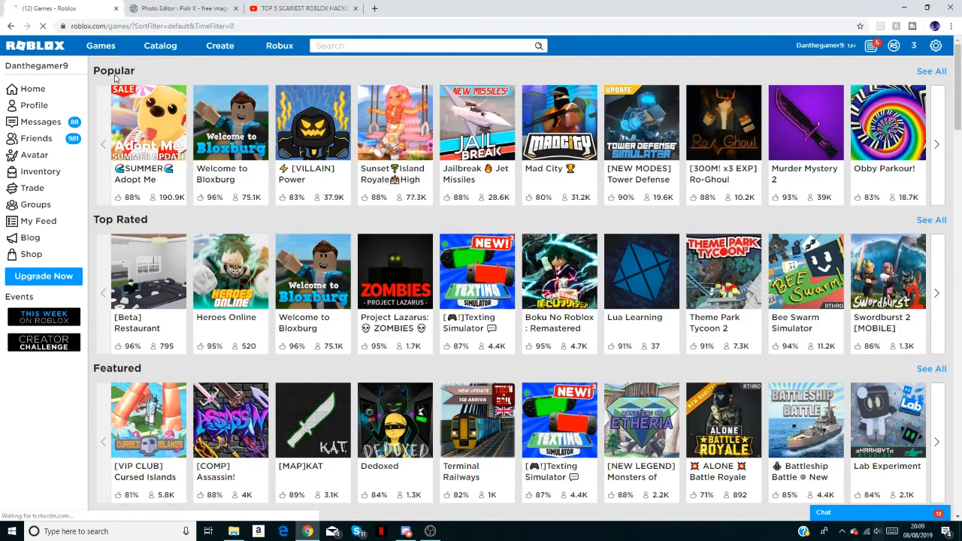
{"action": "scroll", "scroll_direction": "down", "scroll_amount": 3}
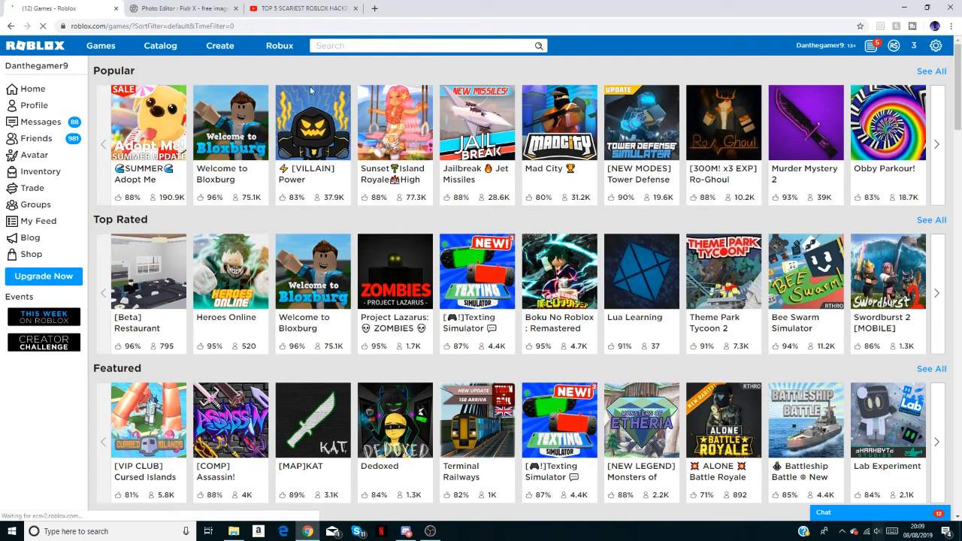
{"action": "mouse_move", "coordinate": [208, 57]}
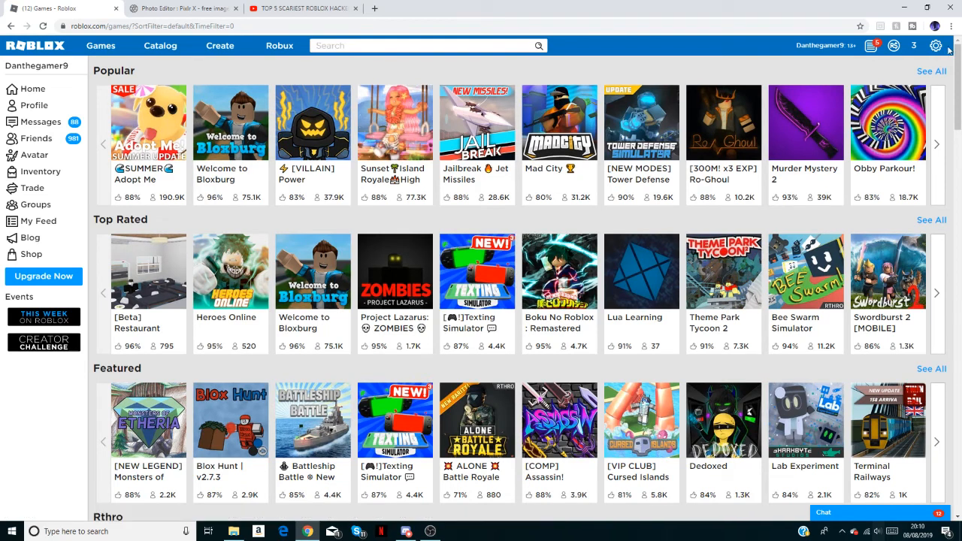
Step: Go to My Settings through the gear menu's Settings option
{"action": "left_click", "coordinate": [936, 46]}
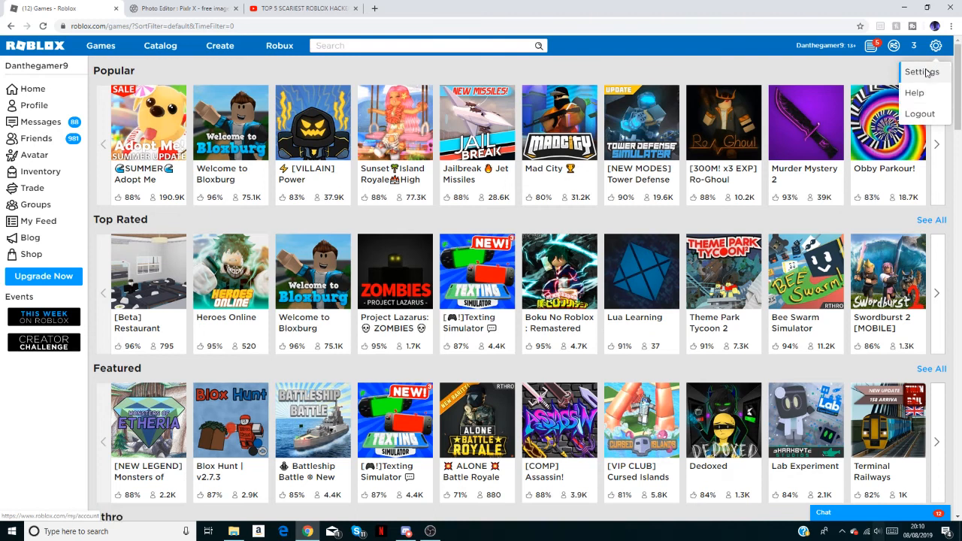
{"action": "left_click", "coordinate": [925, 72]}
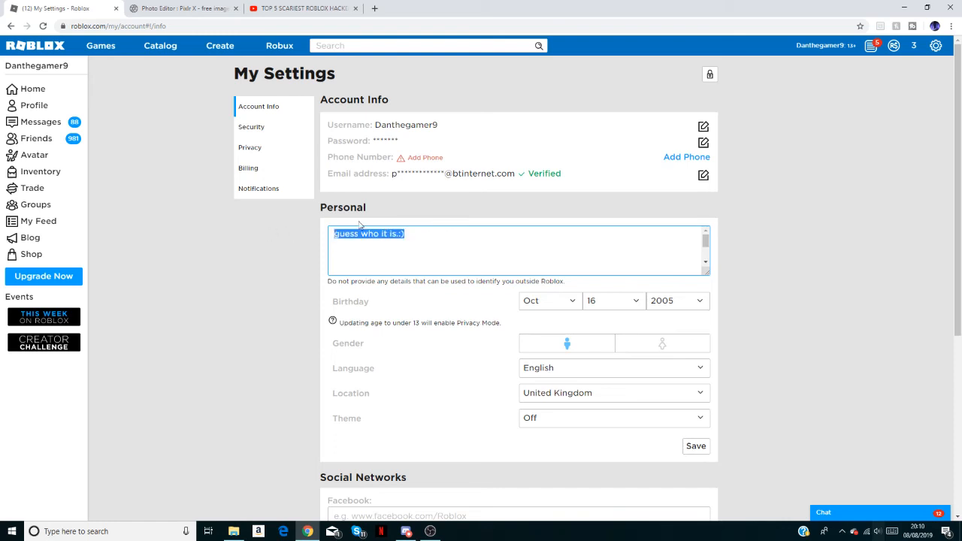
{"action": "mouse_move", "coordinate": [367, 212]}
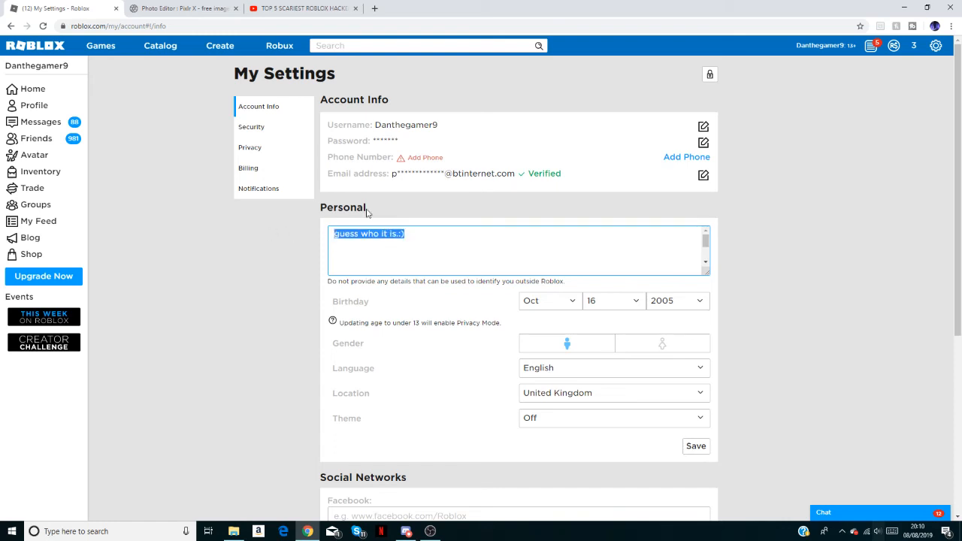
{"action": "mouse_move", "coordinate": [464, 247]}
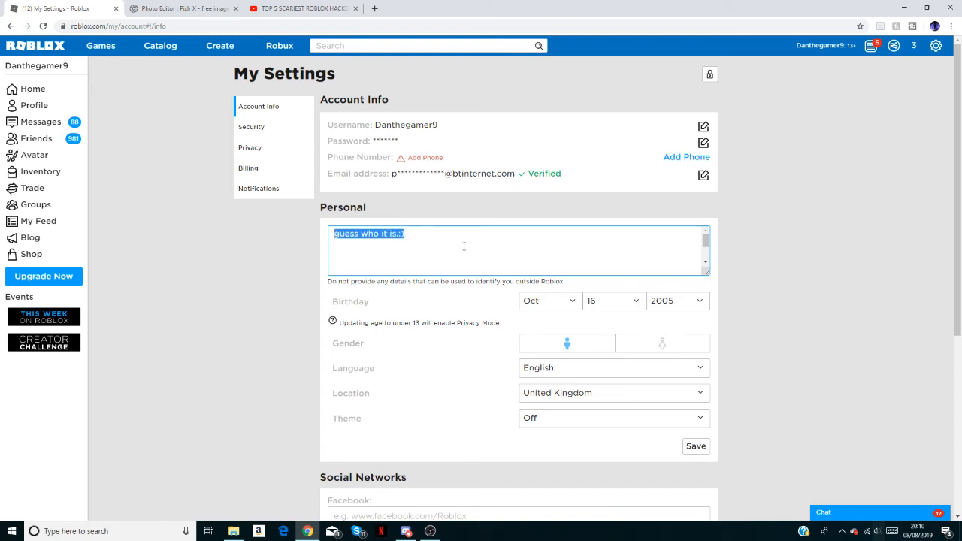
Step: Write J, a, y, w, ri on separate lines in About, then 'guess who it is.:)'
{"action": "type", "text": "J"}
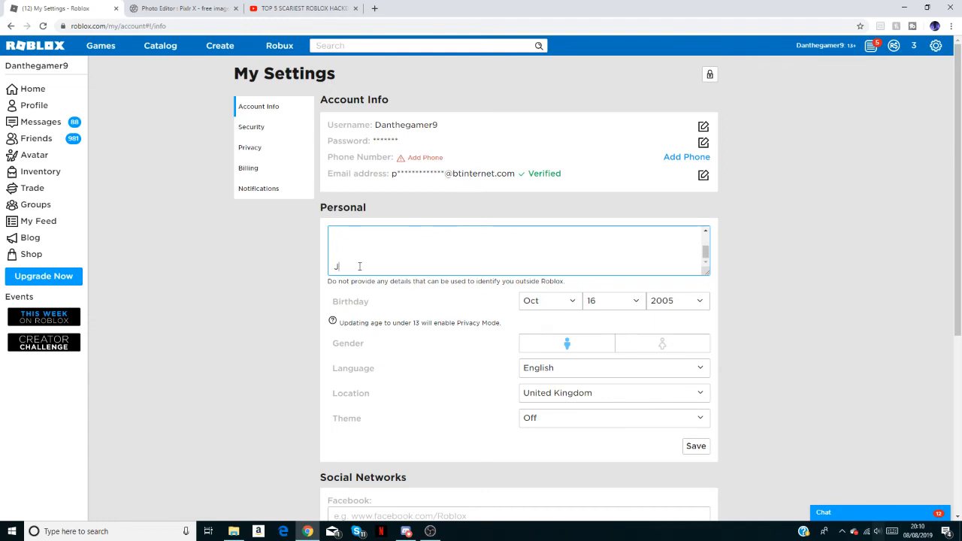
{"action": "type", "text": "a"}
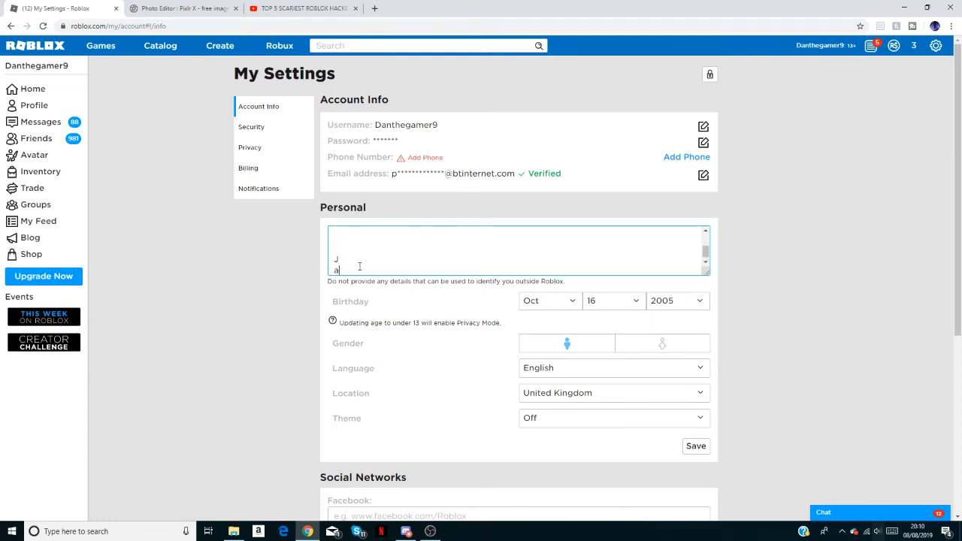
{"action": "type", "text": "y"}
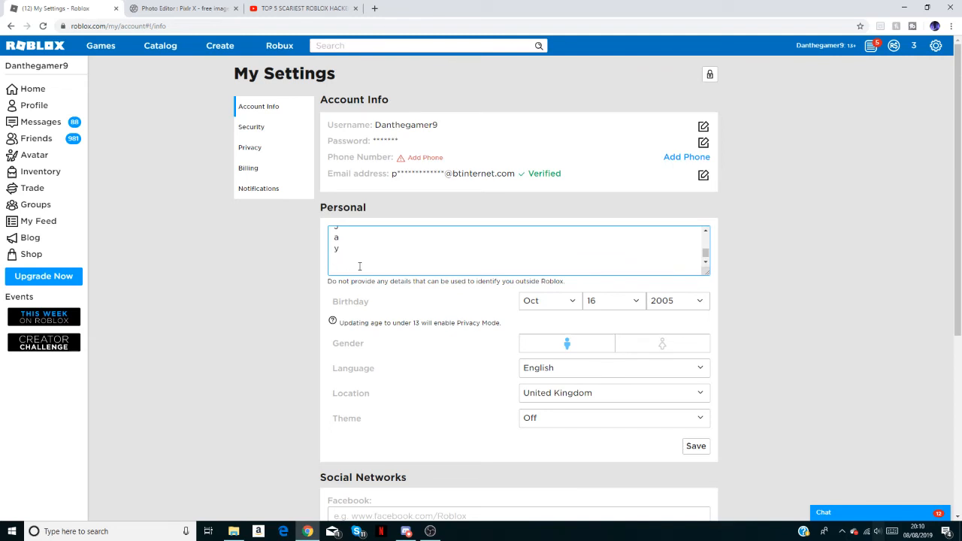
{"action": "type", "text": "w"}
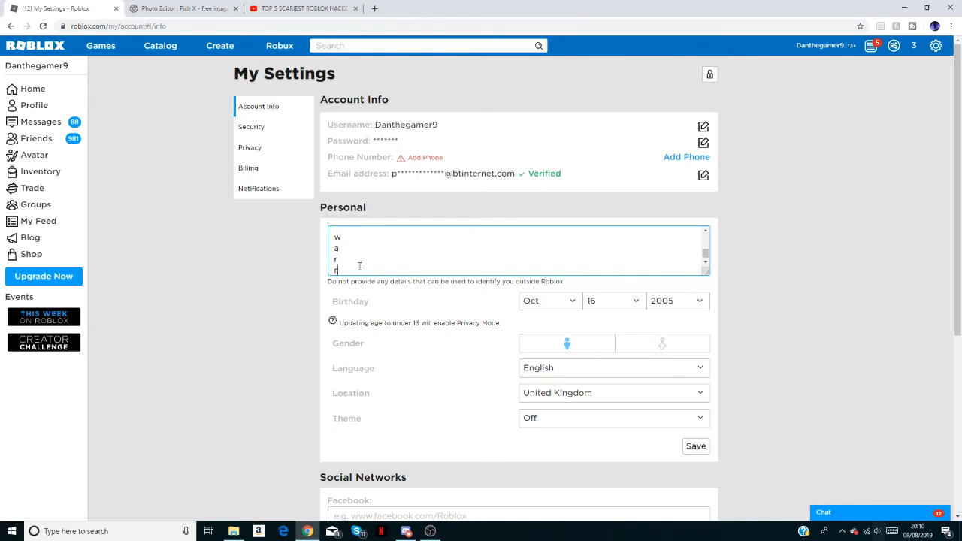
{"action": "type", "text": "ri"}
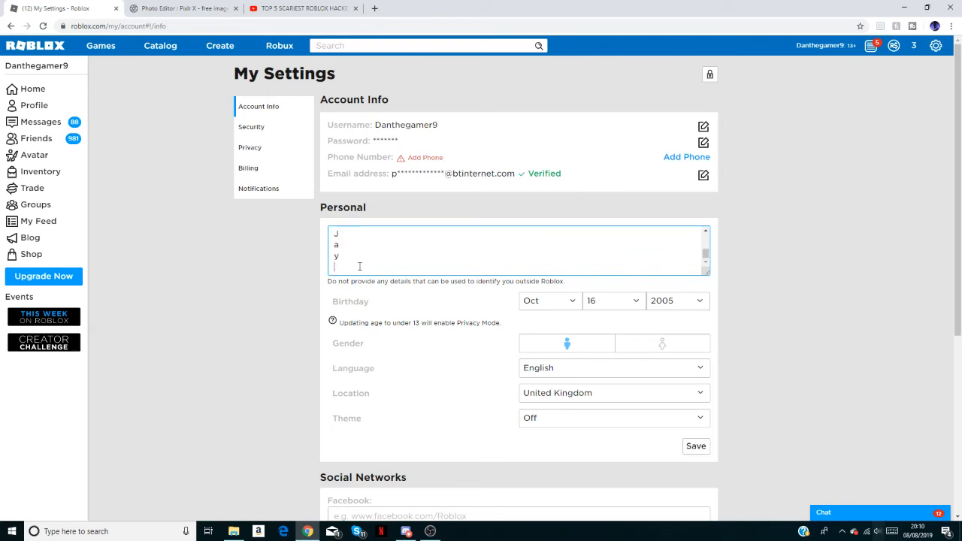
{"action": "type", "text": "guess who it is.:)"}
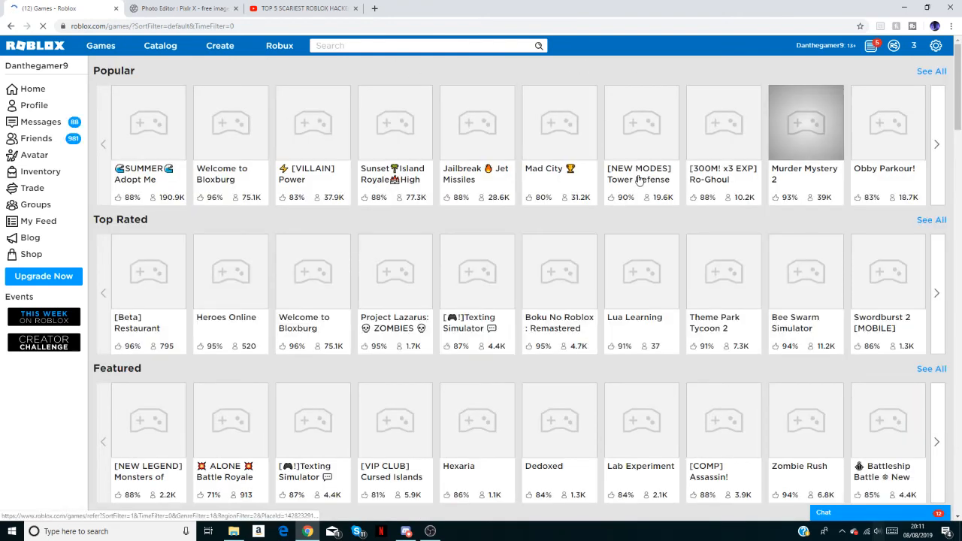
Step: Switch to the YouTube tab and scroll to the description-hacker comment thread
{"action": "left_click", "coordinate": [316, 8]}
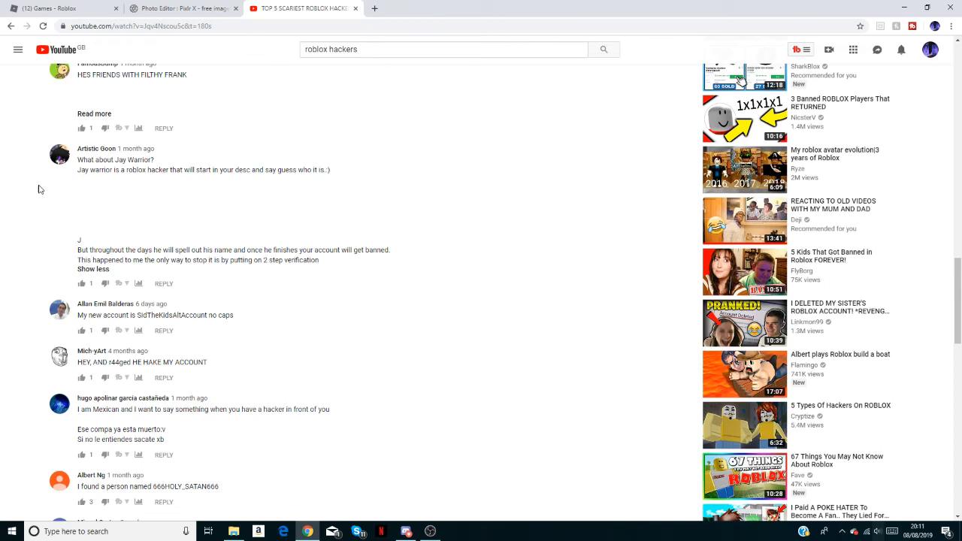
{"action": "mouse_move", "coordinate": [81, 259]}
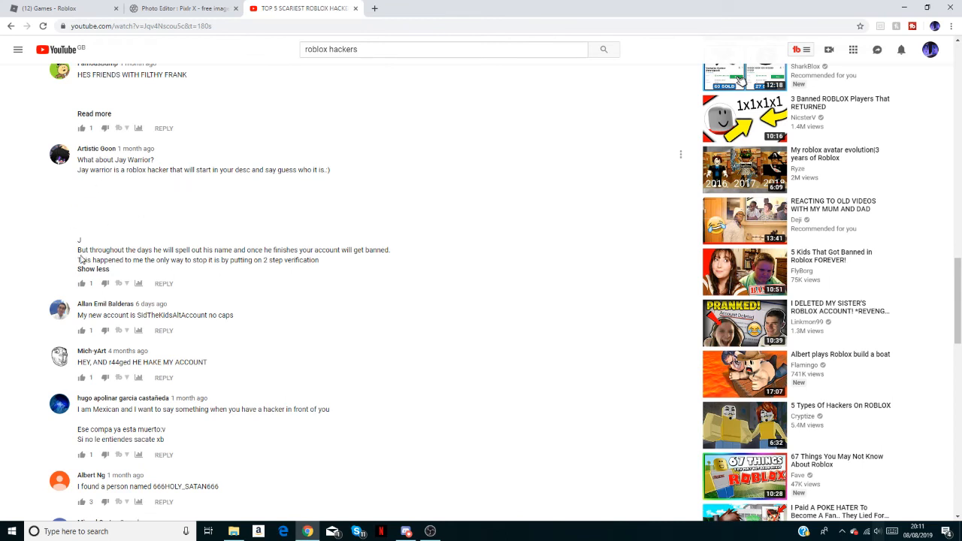
{"action": "left_click_drag", "start_coordinate": [77, 260], "coordinate": [187, 259]}
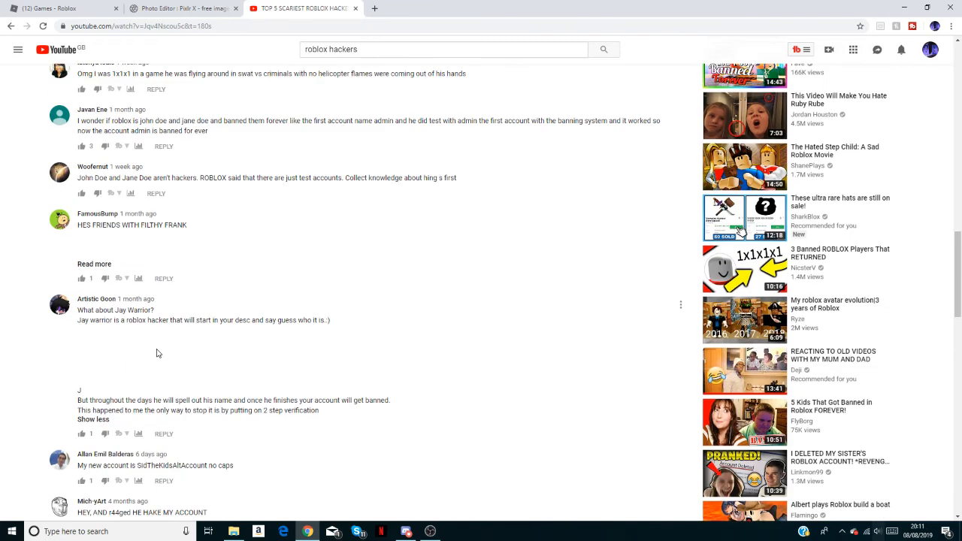
{"action": "mouse_move", "coordinate": [78, 310]}
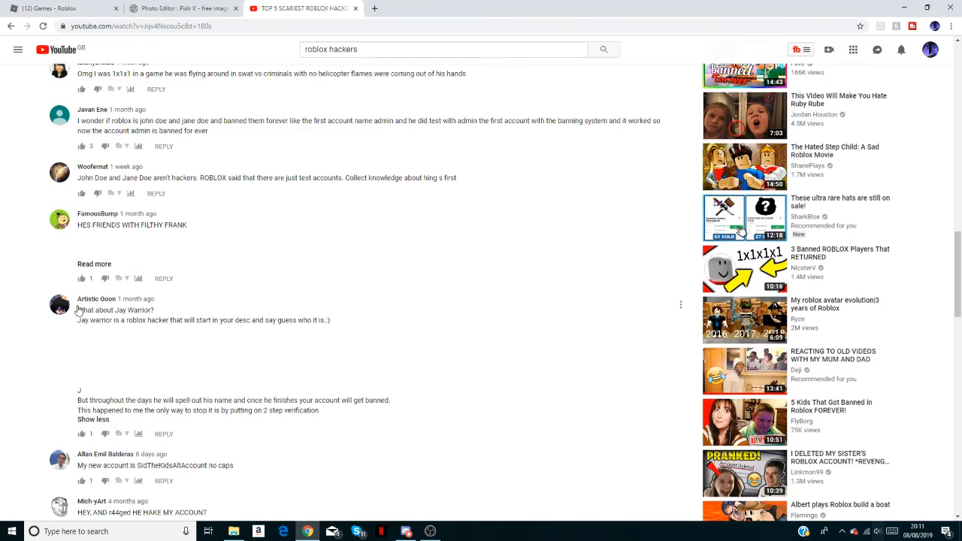
{"action": "mouse_move", "coordinate": [99, 380]}
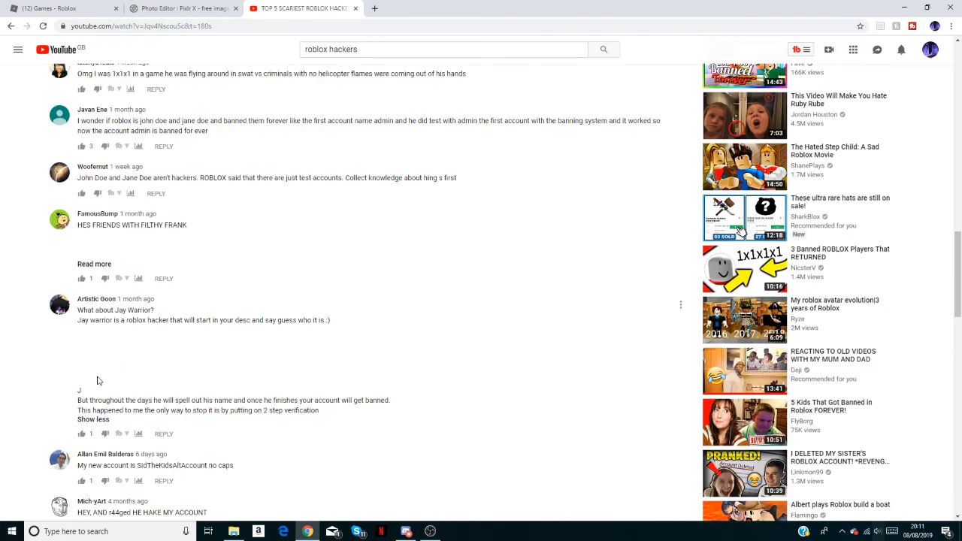
{"action": "scroll", "scroll_direction": "down", "scroll_amount": 3}
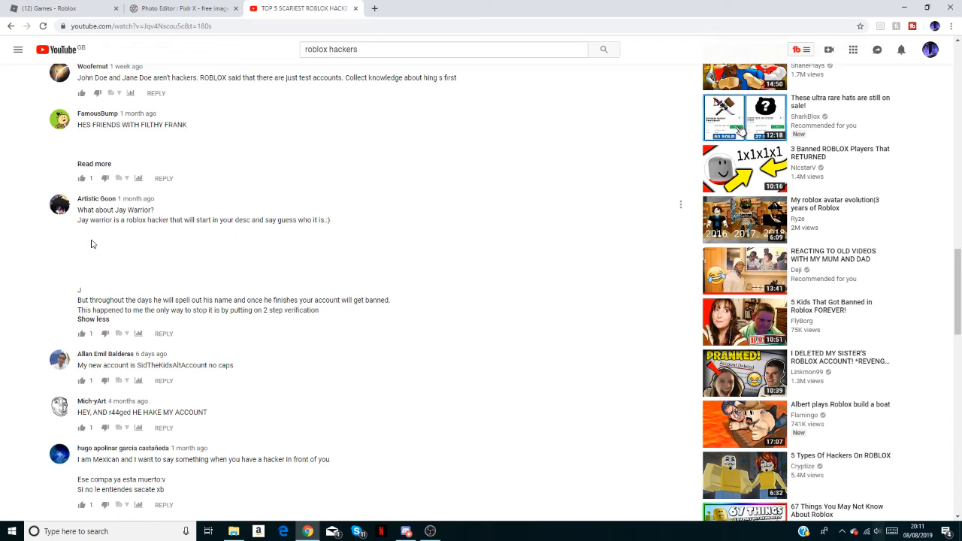
{"action": "mouse_move", "coordinate": [62, 183]}
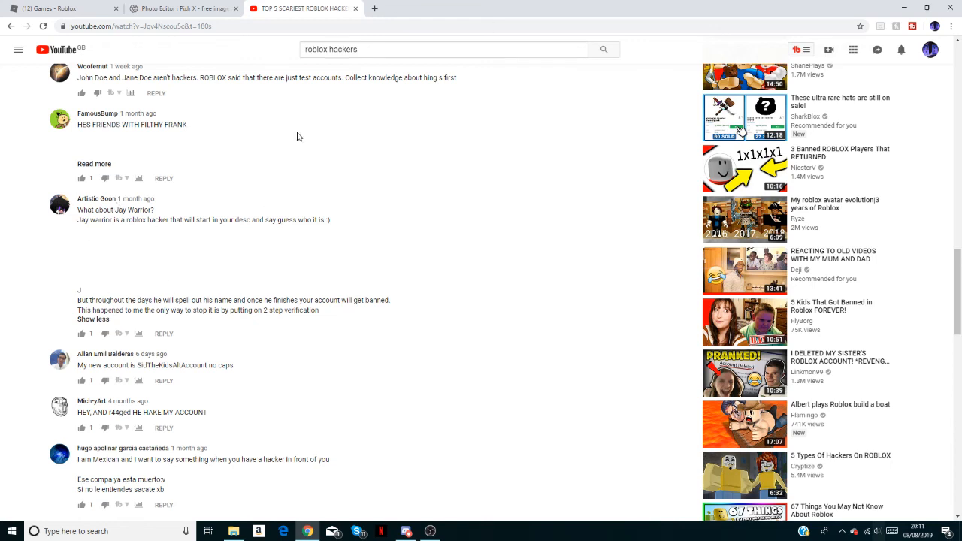
{"action": "mouse_move", "coordinate": [19, 50]}
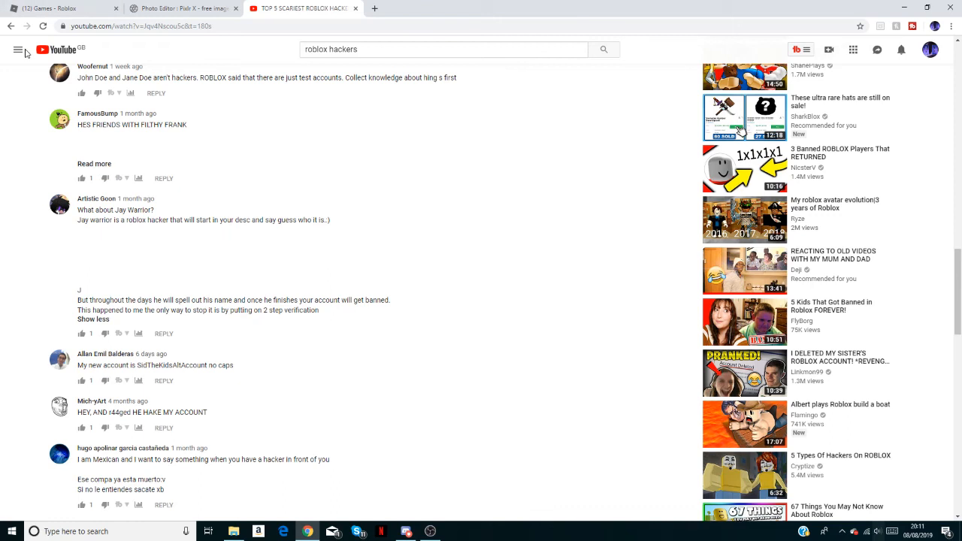
{"action": "mouse_move", "coordinate": [227, 219]}
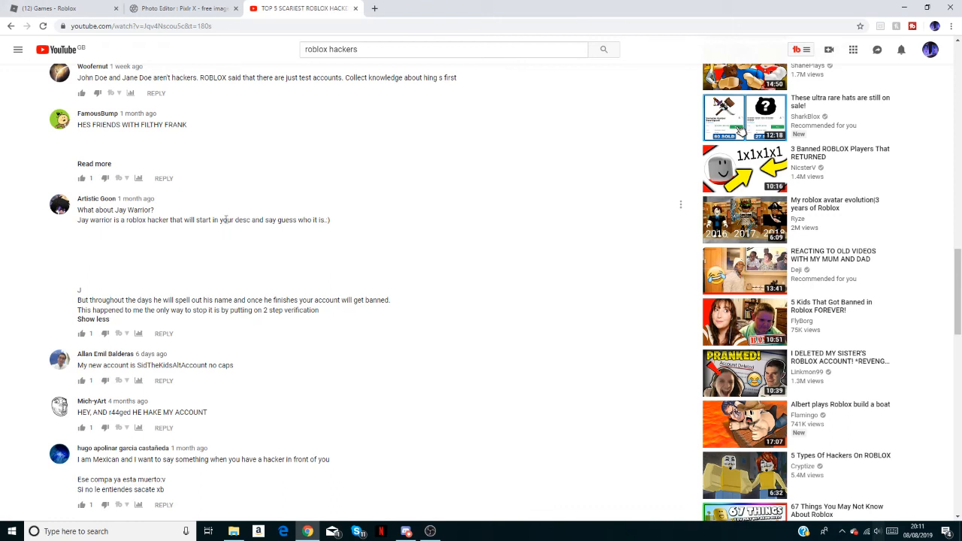
{"action": "mouse_move", "coordinate": [217, 204]}
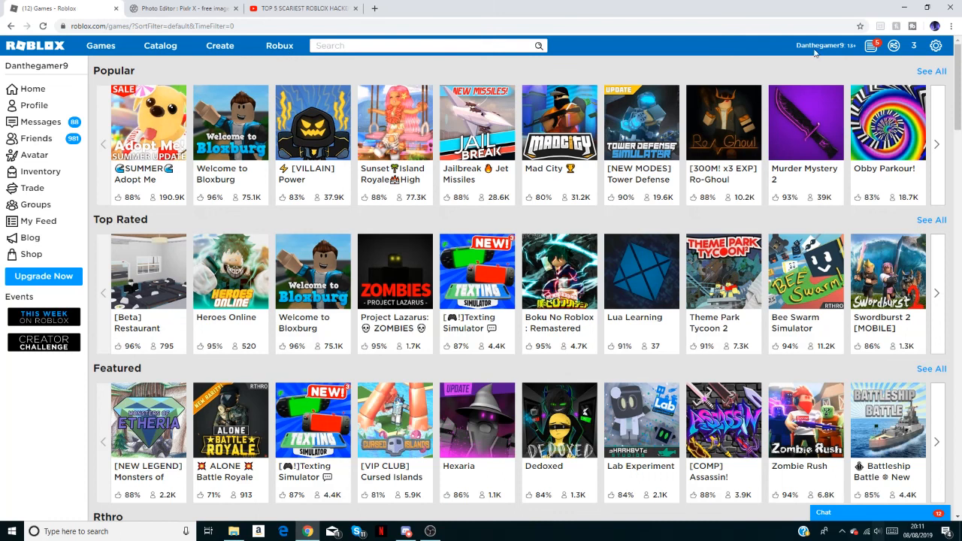
Step: Reopen My Settings from the gear icon, showing the description 'oof'
{"action": "left_click", "coordinate": [936, 45]}
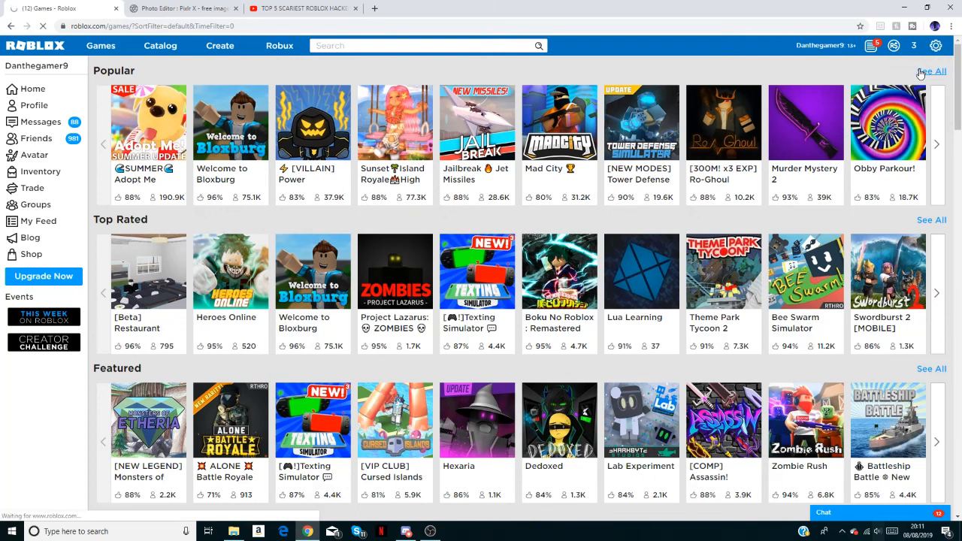
{"action": "left_click", "coordinate": [935, 46]}
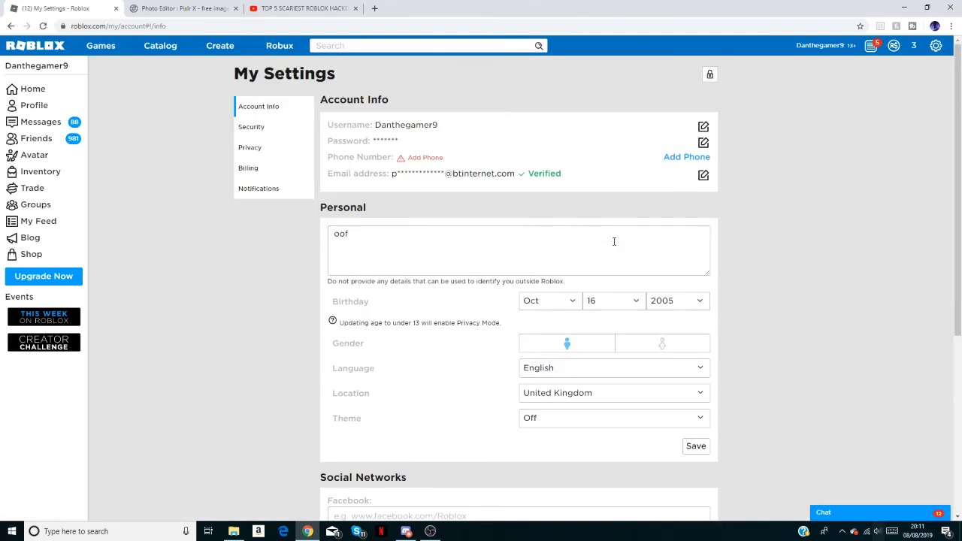
{"action": "mouse_move", "coordinate": [337, 91]}
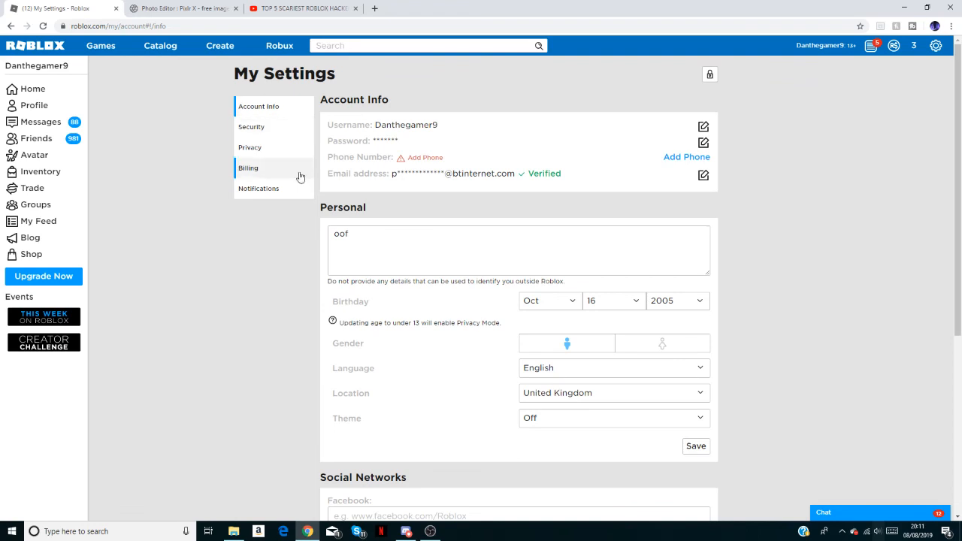
{"action": "mouse_move", "coordinate": [264, 130]}
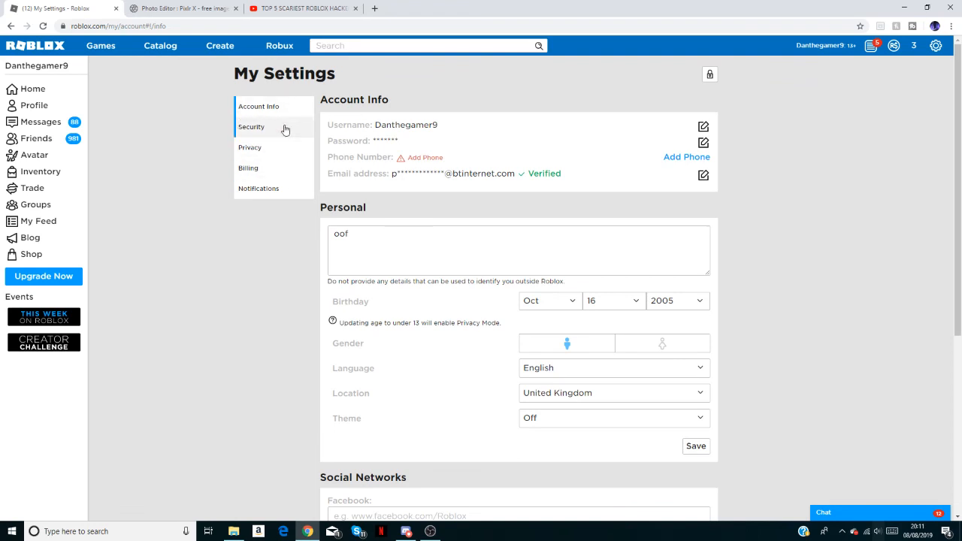
Step: Open the Security tab, toggle 2-Step Verification, and dismiss the Account PIN popup
{"action": "left_click", "coordinate": [251, 126]}
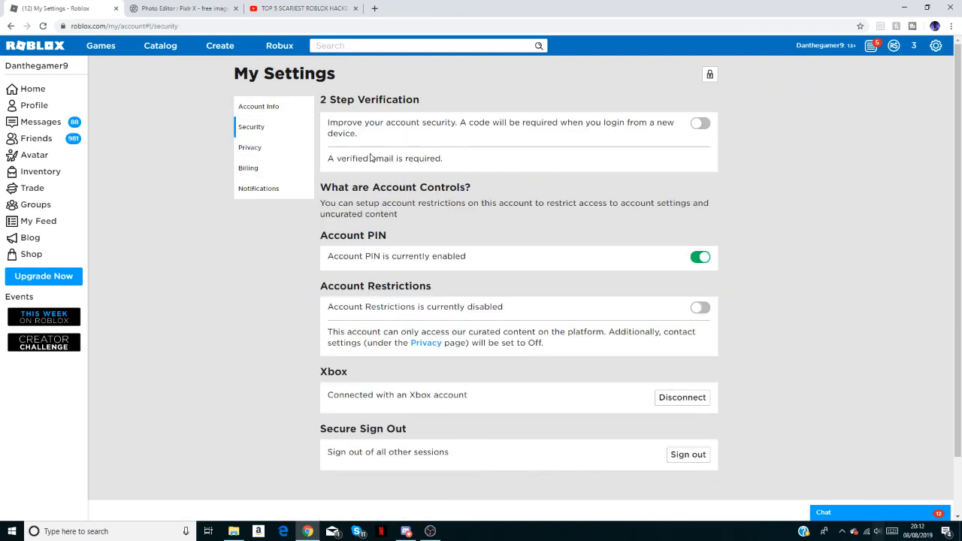
{"action": "mouse_move", "coordinate": [611, 153]}
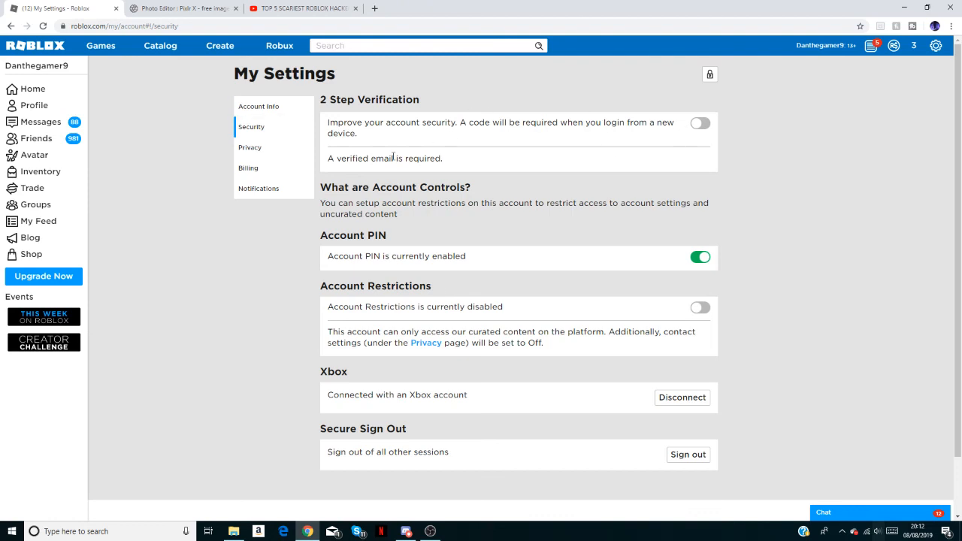
{"action": "mouse_move", "coordinate": [607, 98]}
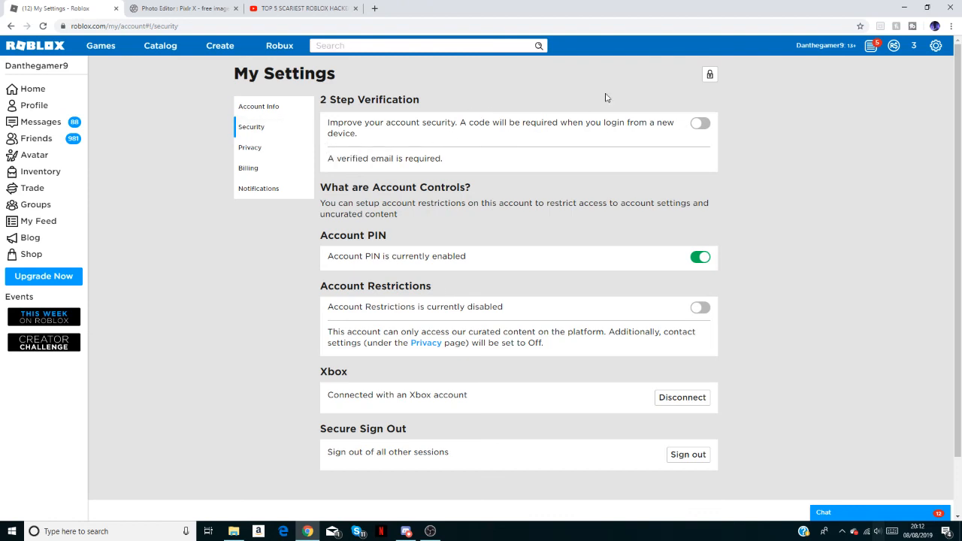
{"action": "left_click", "coordinate": [709, 74]}
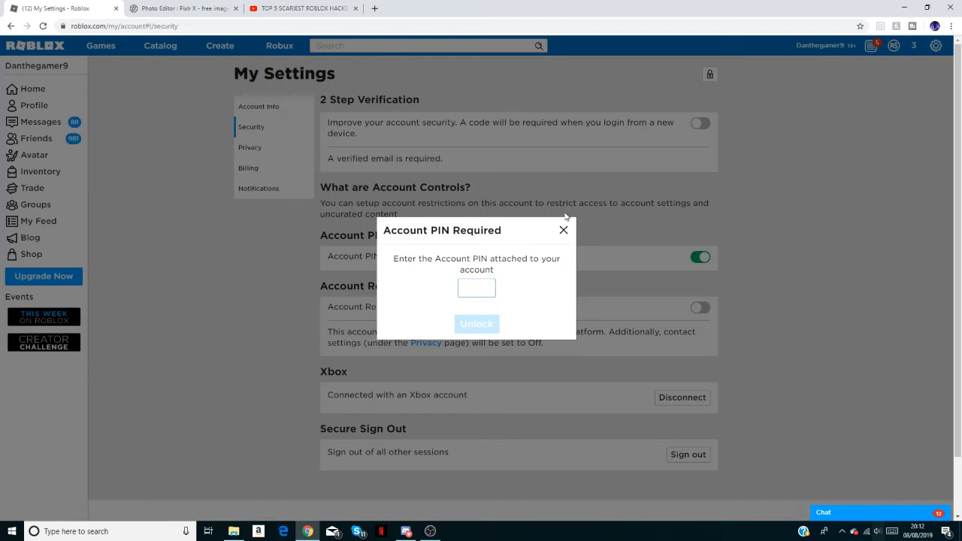
{"action": "left_click", "coordinate": [562, 230]}
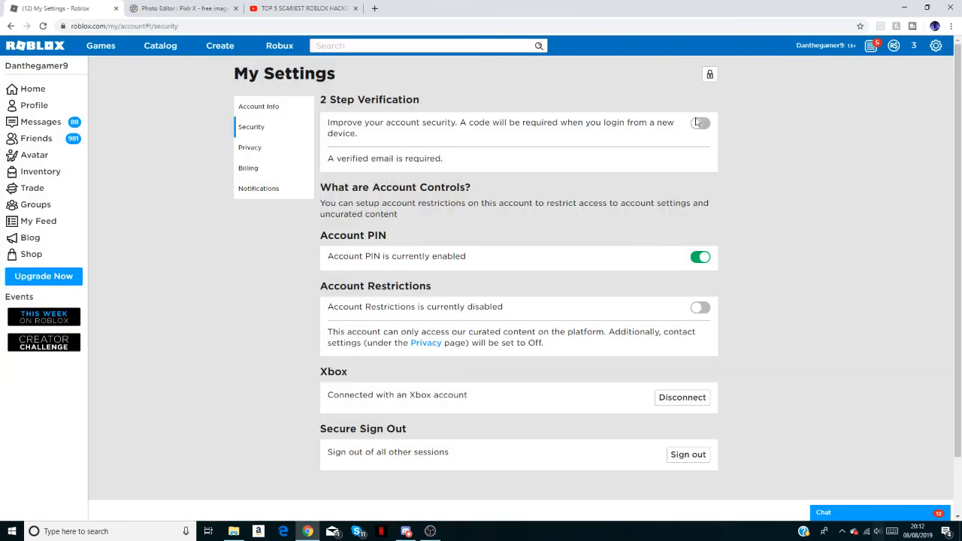
{"action": "mouse_move", "coordinate": [698, 124]}
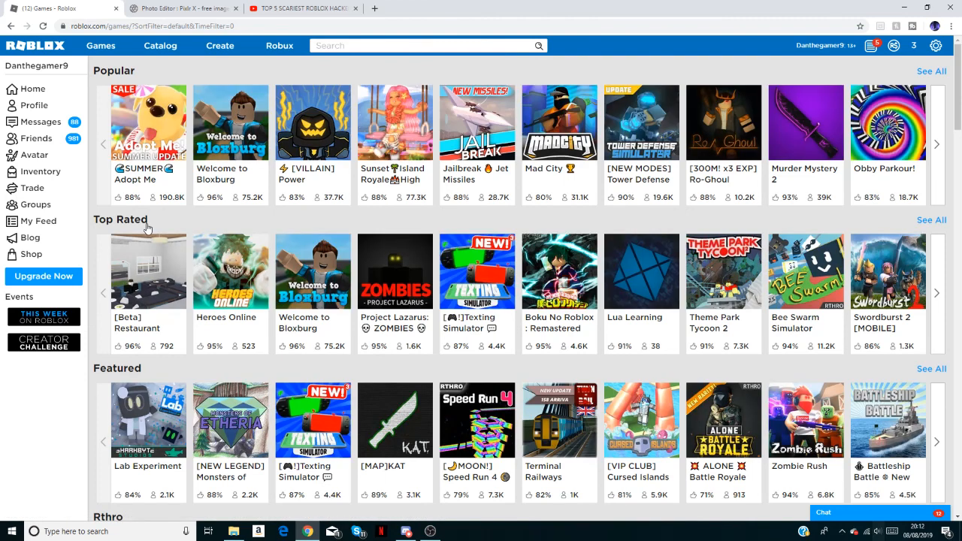
{"action": "mouse_move", "coordinate": [166, 220]}
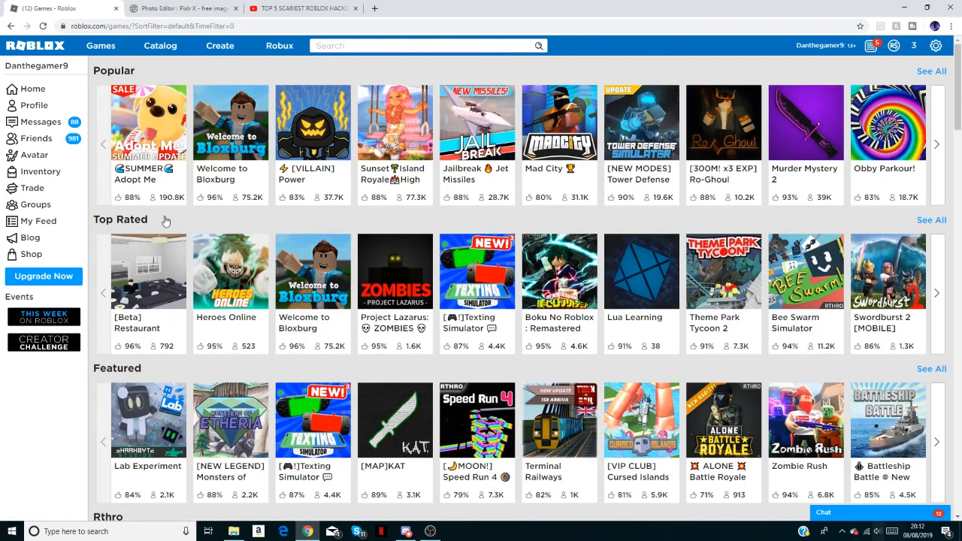